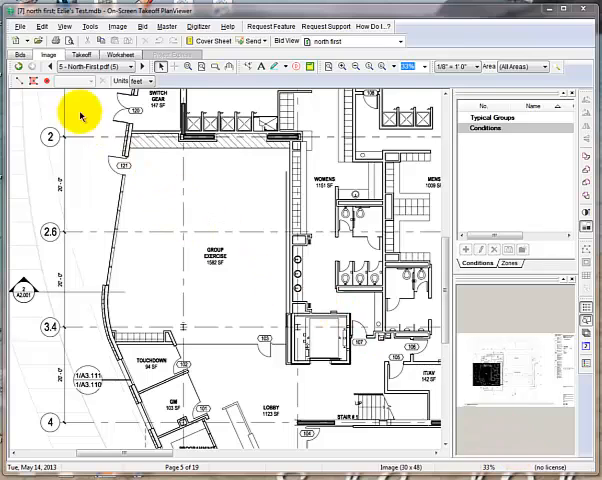
# Step: Open the license authorization window showing activation codes and licenses in use
pyautogui.click(14, 26)
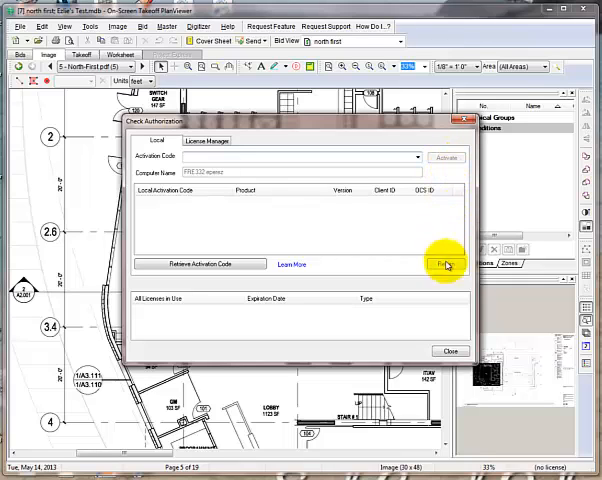
pyautogui.moveTo(449, 354)
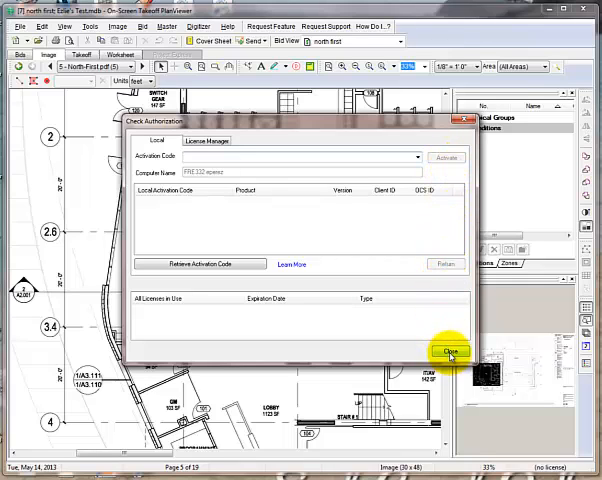
# Step: Close the Check Authorization window to return to the SPD-Cisco SJC12 project
pyautogui.click(450, 352)
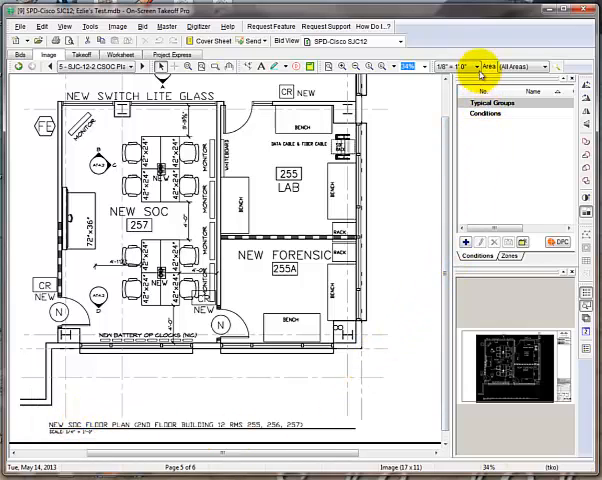
pyautogui.click(478, 67)
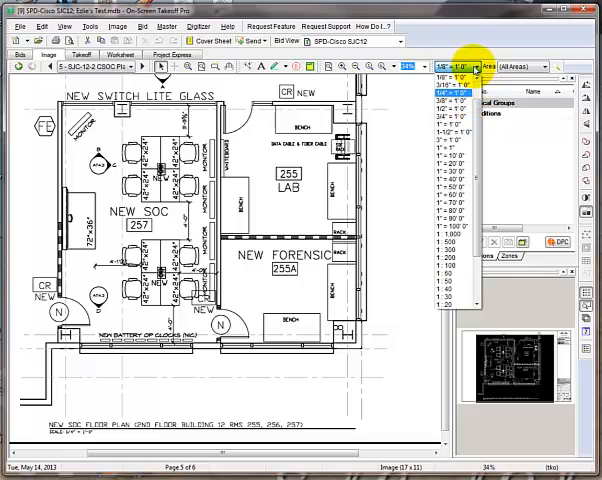
pyautogui.click(463, 67)
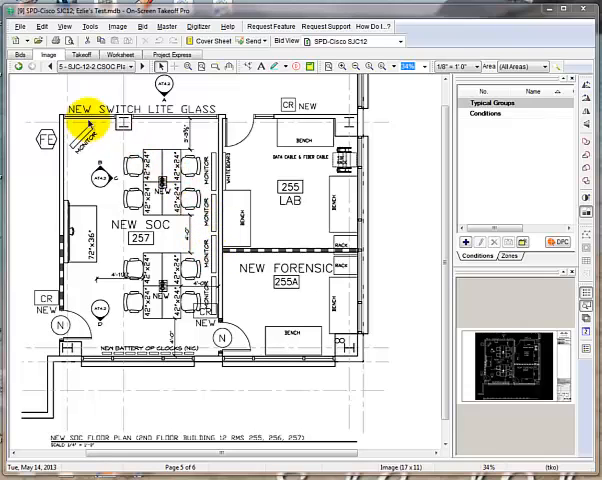
# Step: Calculate scale from a 4'0" known length measured on the floor plan
pyautogui.click(38, 26)
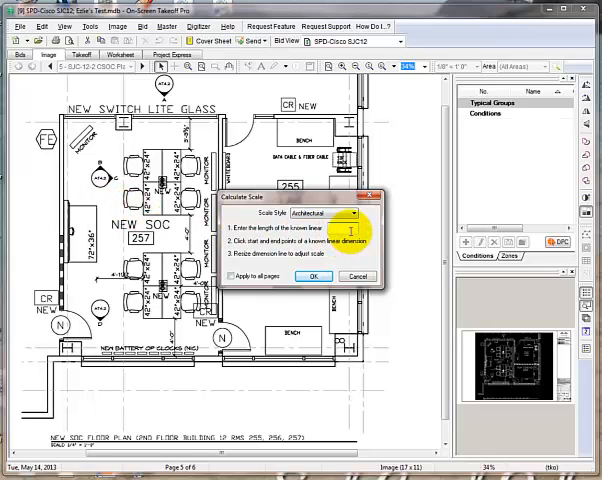
pyautogui.write('0"')
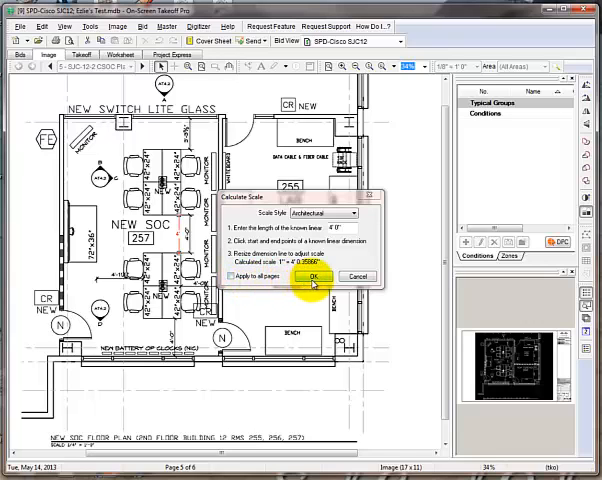
# Step: Apply the calculated 1" = 4' custom scale to the New SOC floor plan
pyautogui.click(314, 277)
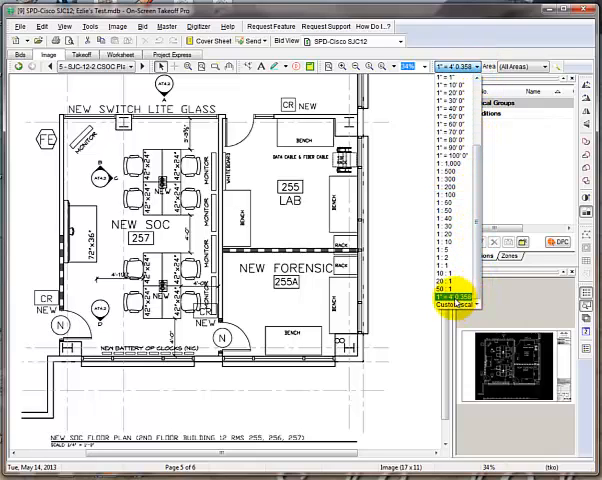
# Step: Keep the custom scale and view the elevation sheet's 3/16" = 1'0" scale list
pyautogui.click(450, 297)
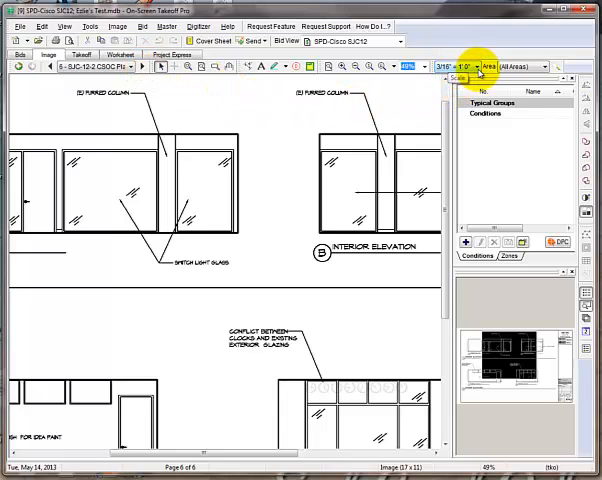
pyautogui.click(470, 67)
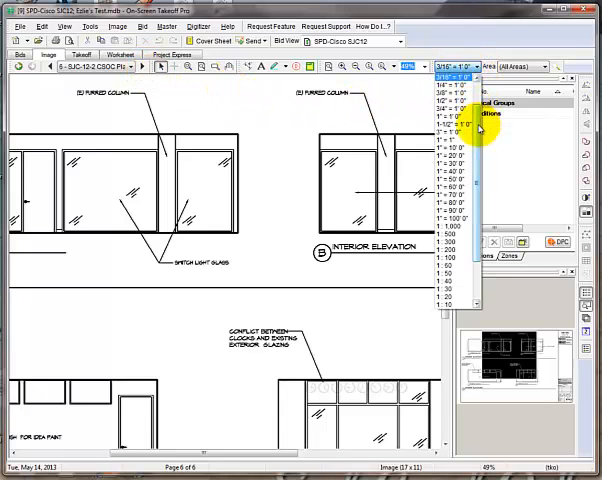